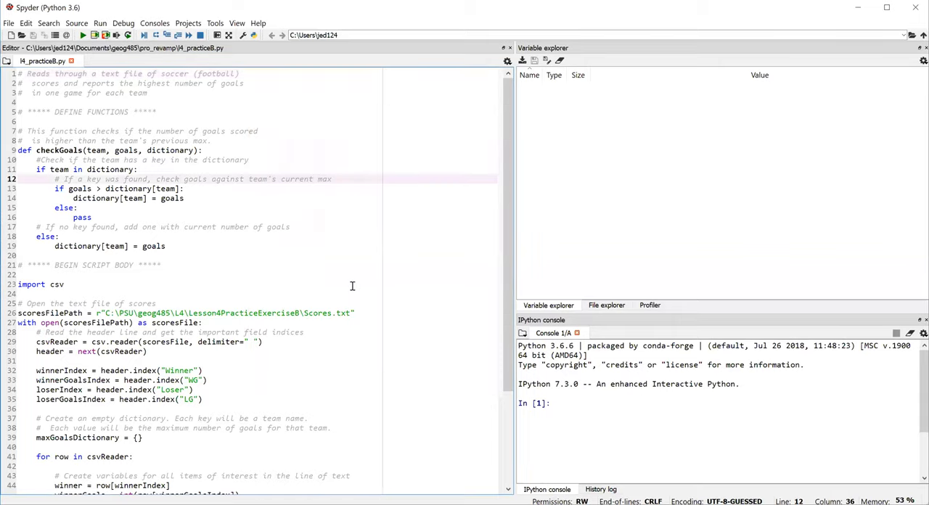
- Review the script body: csv import, scoresFilePath, winnerIndex, empty maxGoalsDictionary and the winner's checkGoals call
{"action": "double_click", "coordinate": [167, 180]}
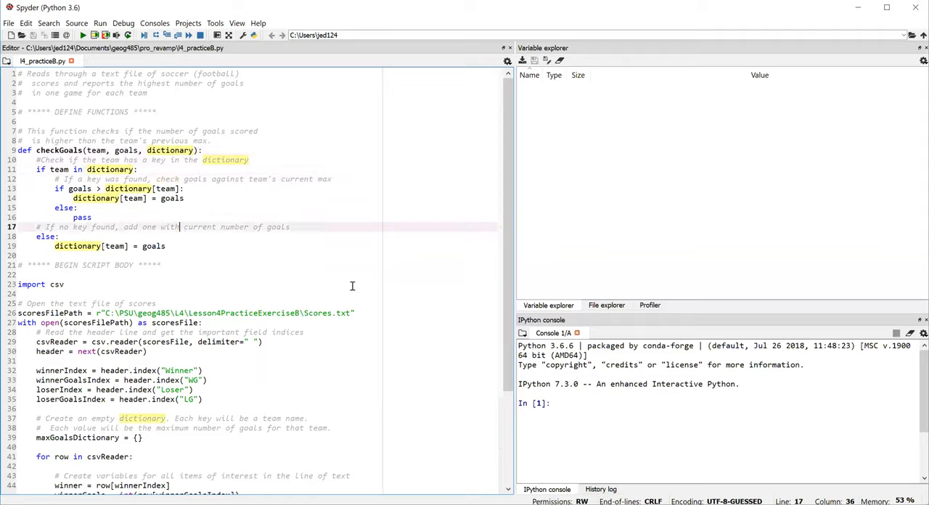
{"action": "left_click", "coordinate": [65, 285]}
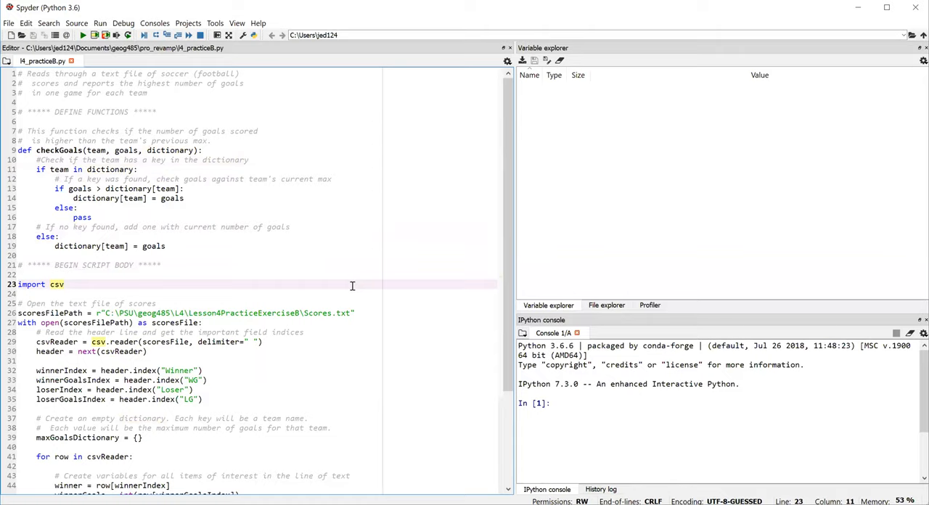
{"action": "left_click", "coordinate": [65, 285]}
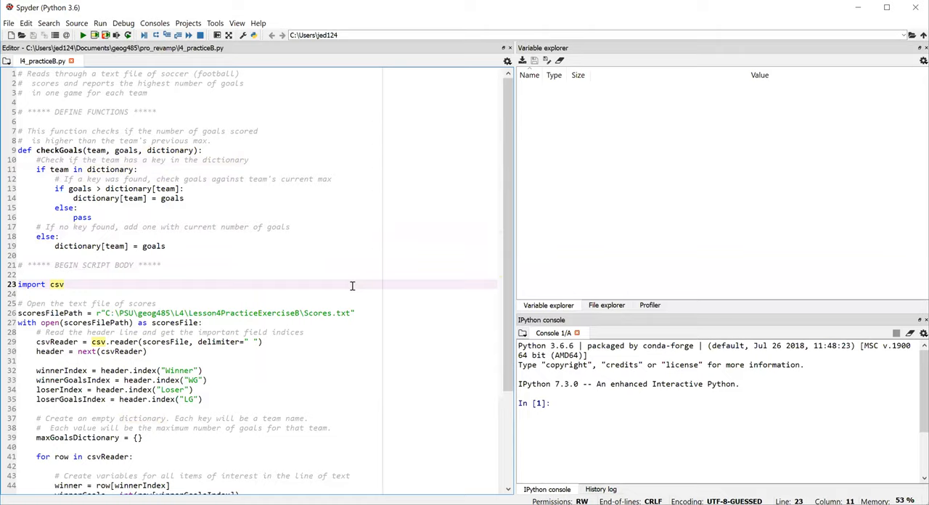
{"action": "left_click", "coordinate": [65, 284]}
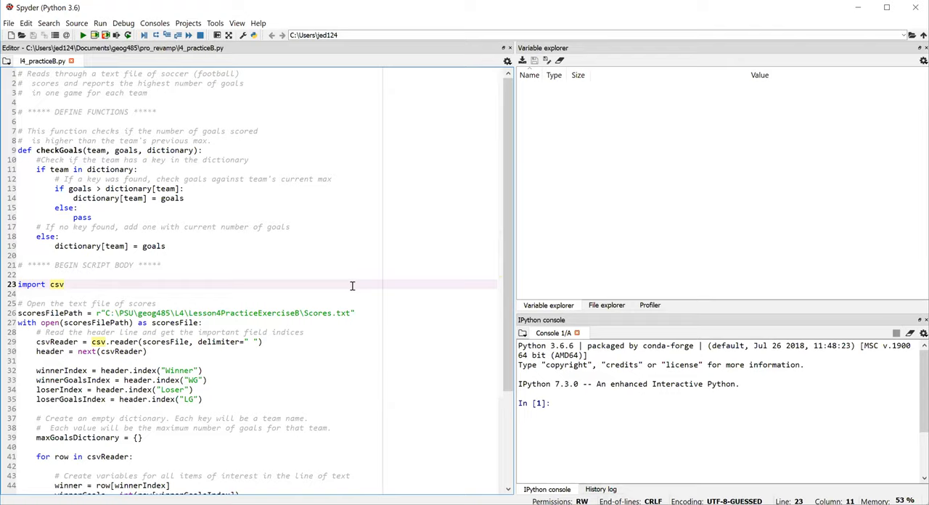
{"action": "left_click", "coordinate": [174, 312]}
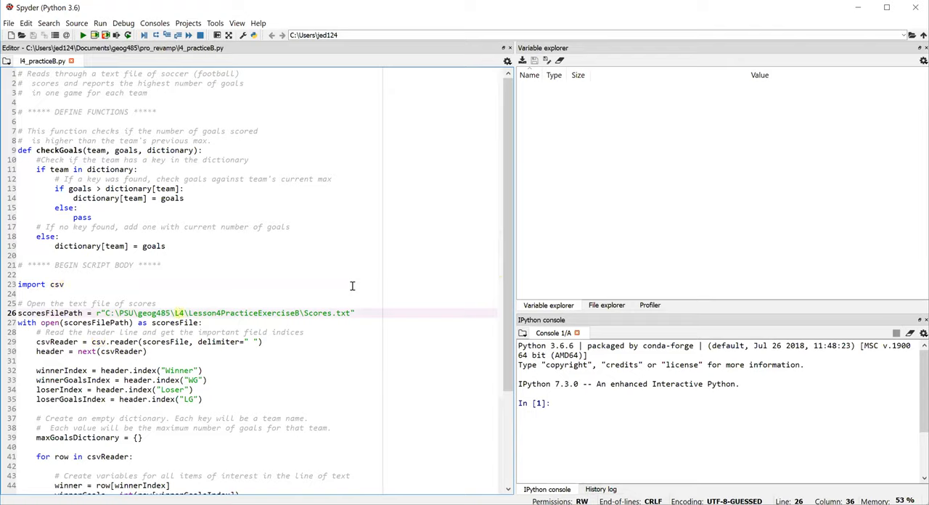
{"action": "left_click", "coordinate": [174, 323]}
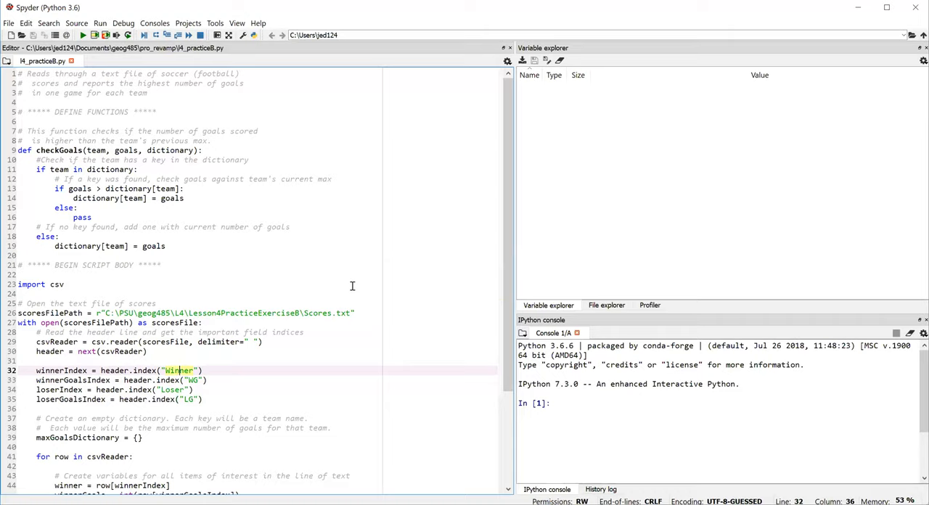
{"action": "left_click", "coordinate": [134, 438]}
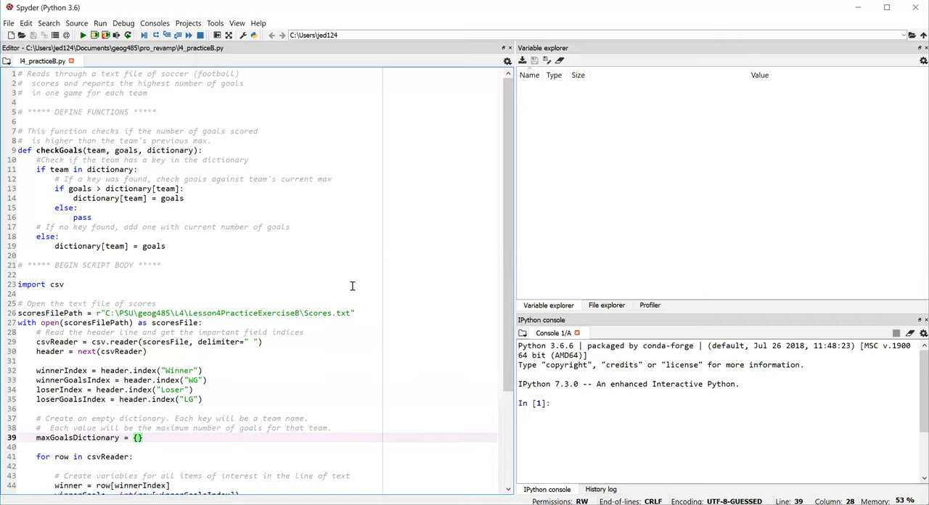
{"action": "left_click", "coordinate": [133, 456]}
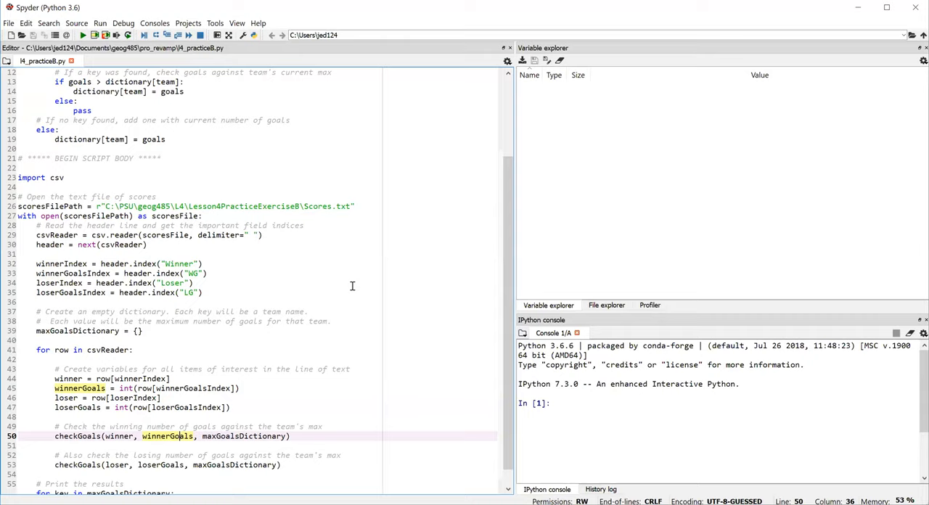
- Review checkGoals: occurrences of team and dictionary, the line-11 membership check and the else-branch pass
{"action": "scroll", "scroll_direction": "up", "scroll_amount": 3}
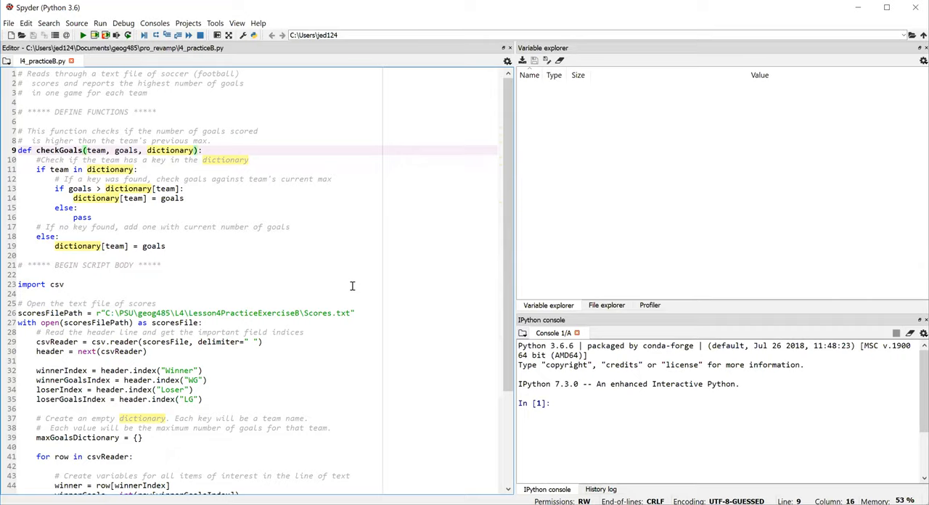
{"action": "double_click", "coordinate": [96, 151]}
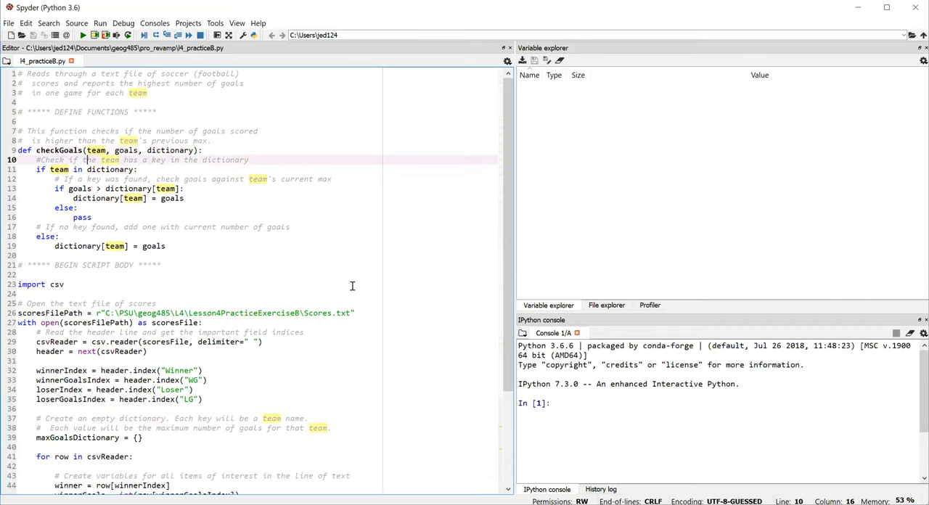
{"action": "left_click", "coordinate": [87, 169]}
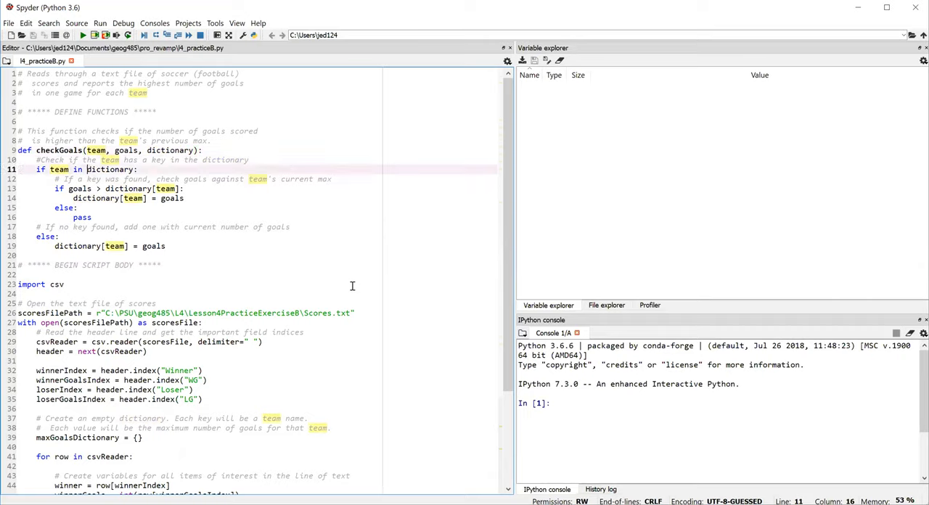
{"action": "double_click", "coordinate": [110, 169]}
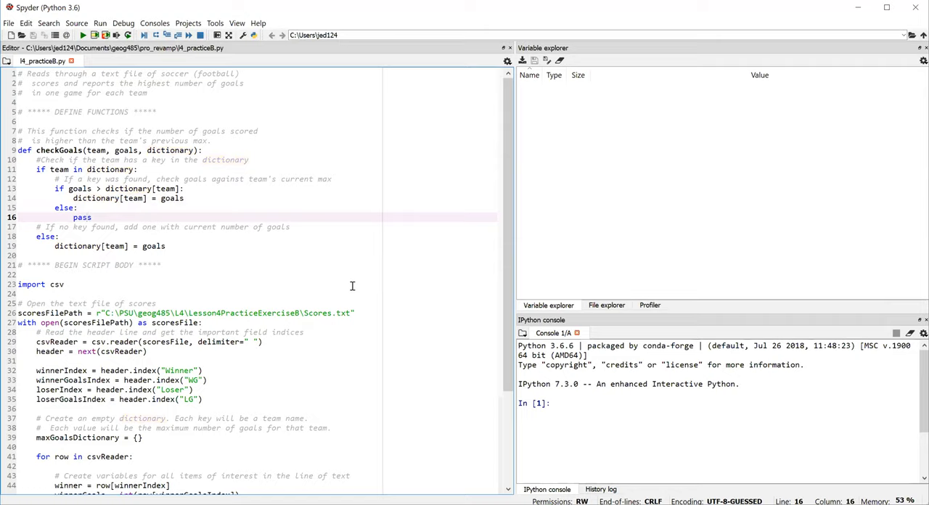
{"action": "mouse_move", "coordinate": [264, 286]}
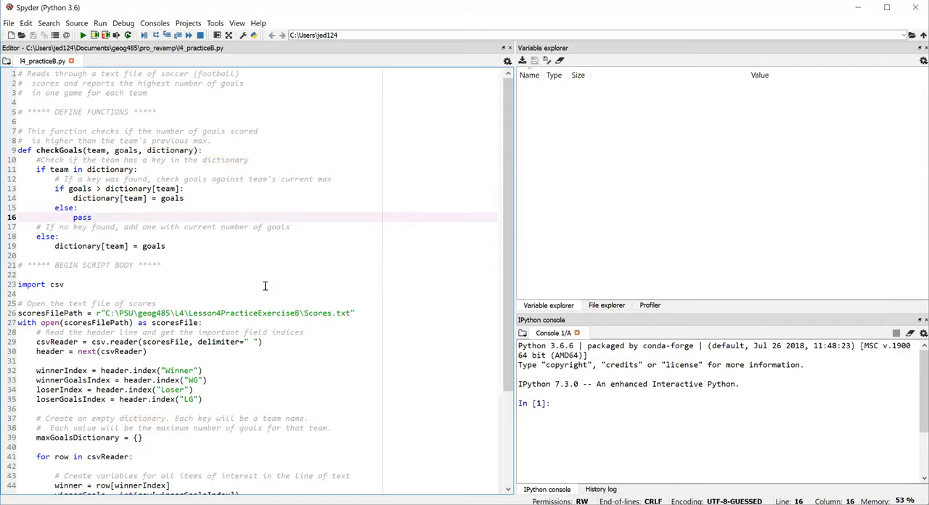
{"action": "double_click", "coordinate": [81, 217]}
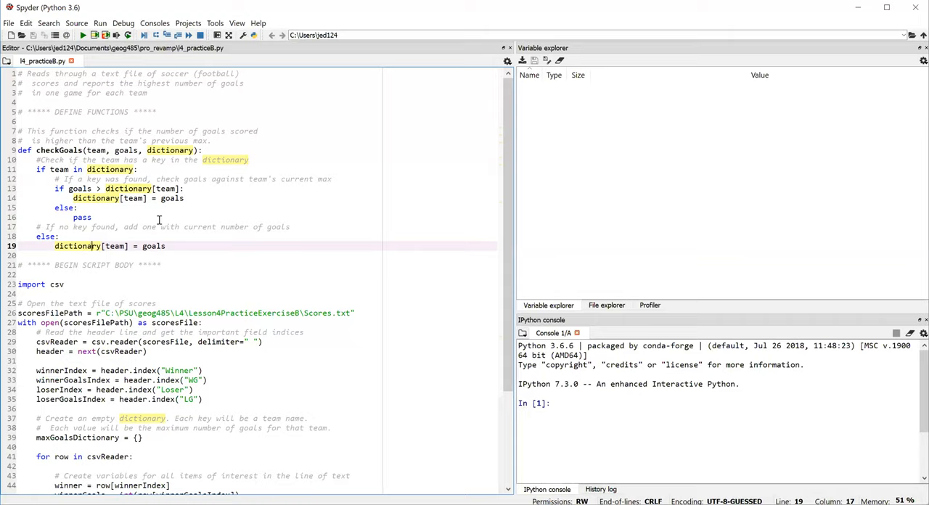
- Set a breakpoint on line 11, the team-in-dictionary check, via Debug > Set/Clear breakpoint
{"action": "left_click", "coordinate": [80, 169]}
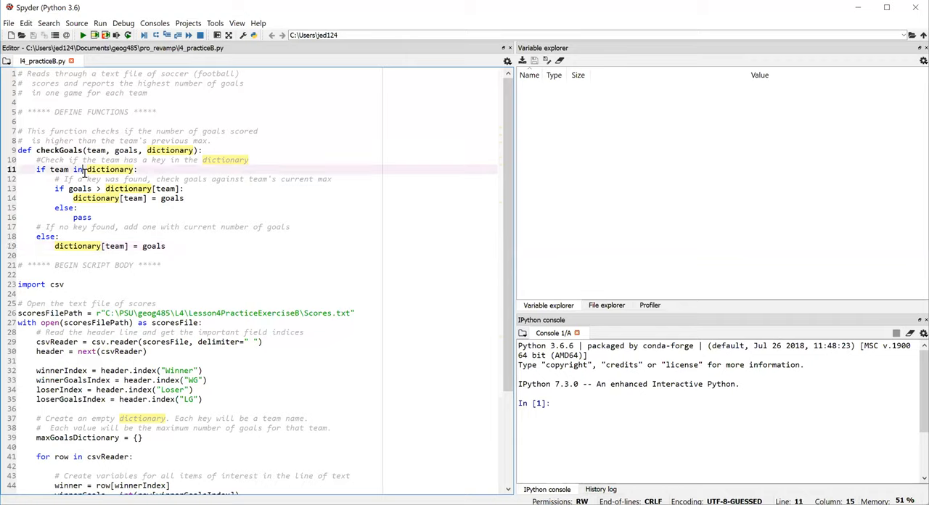
{"action": "left_click", "coordinate": [139, 23]}
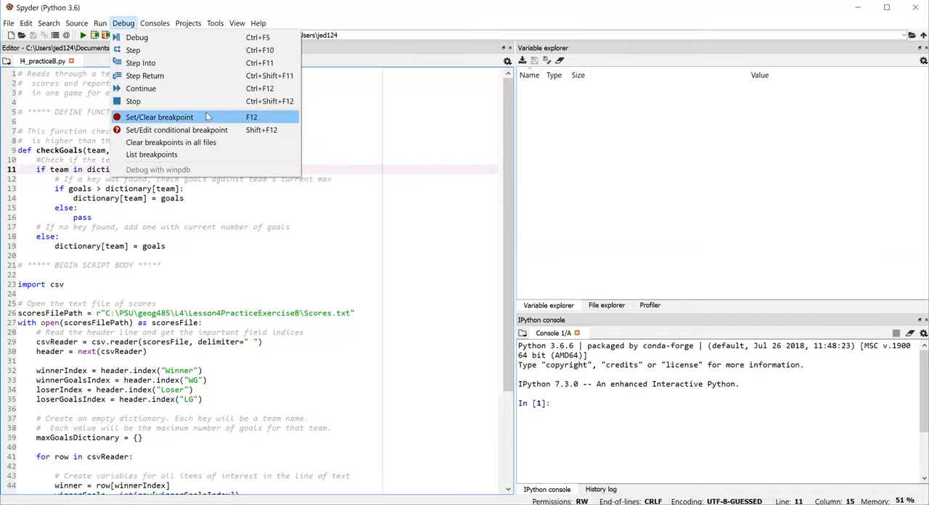
{"action": "left_click", "coordinate": [160, 116]}
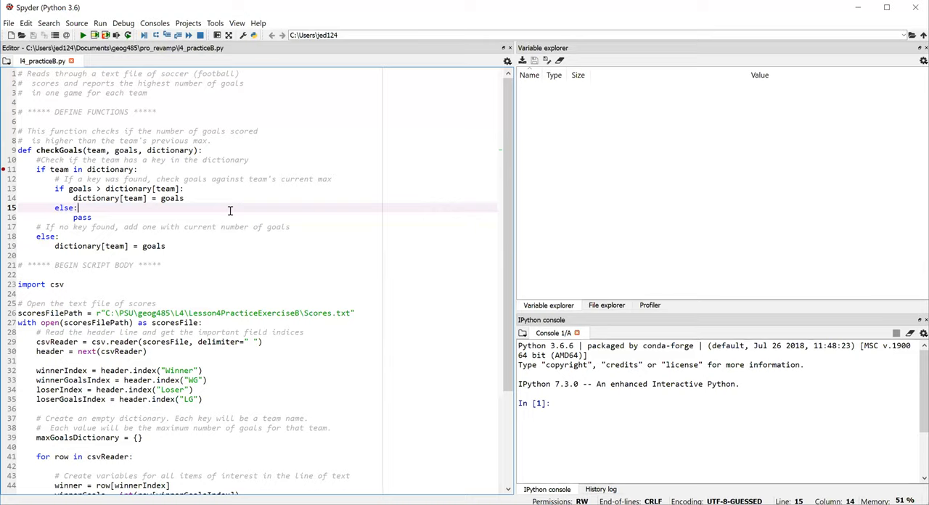
{"action": "mouse_move", "coordinate": [540, 248]}
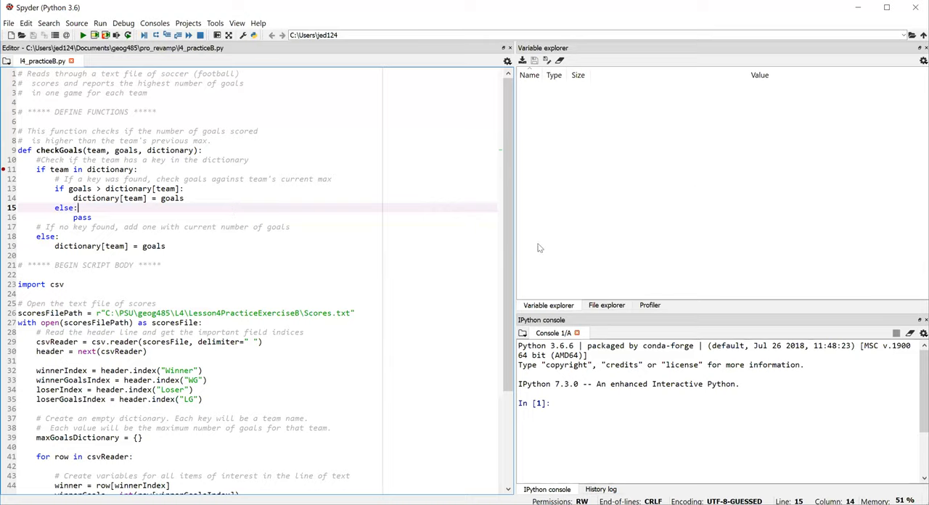
{"action": "mouse_move", "coordinate": [610, 283]}
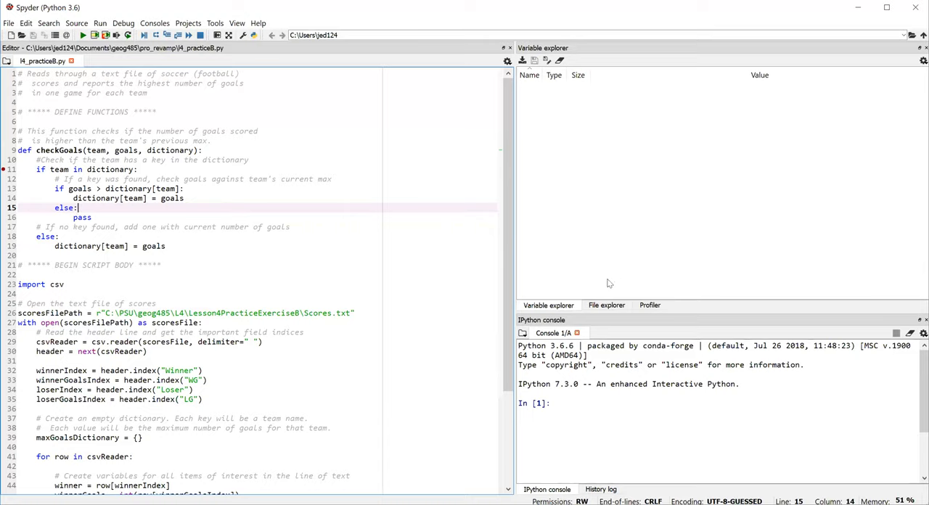
{"action": "mouse_move", "coordinate": [368, 307]}
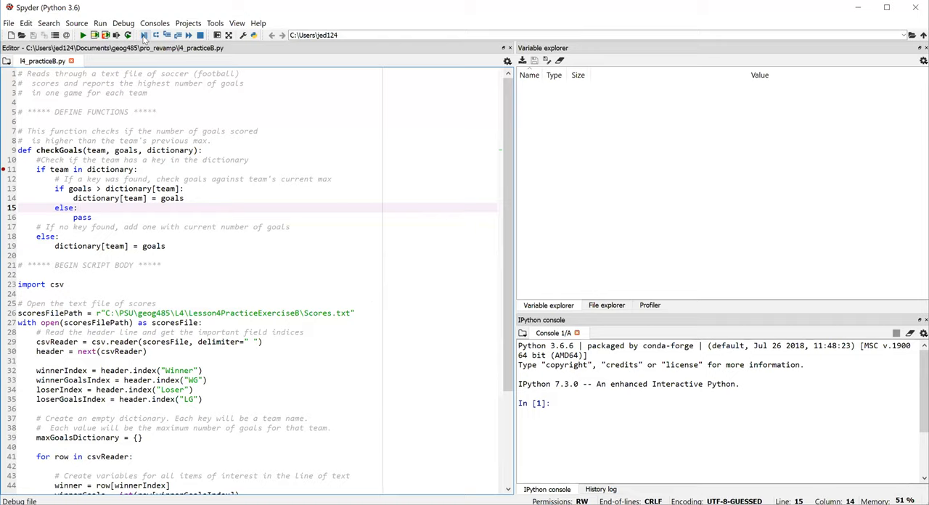
- Start debugging the script so it pauses at the line-11 breakpoint with Boca as team
{"action": "left_click", "coordinate": [147, 38]}
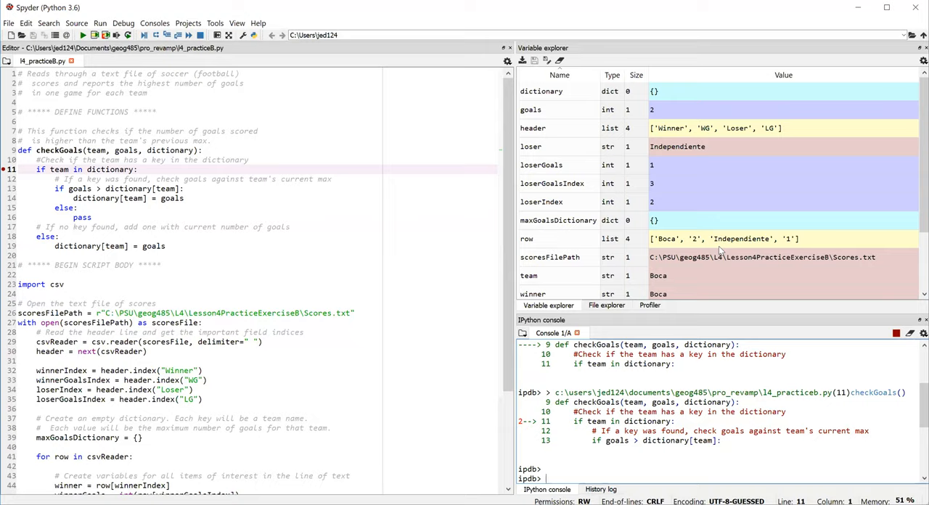
{"action": "mouse_move", "coordinate": [642, 169]}
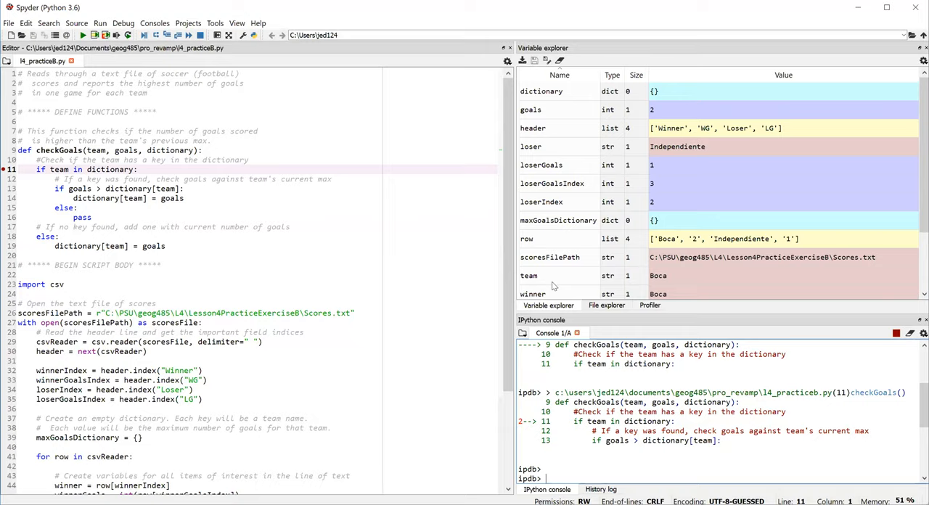
{"action": "mouse_move", "coordinate": [644, 279]}
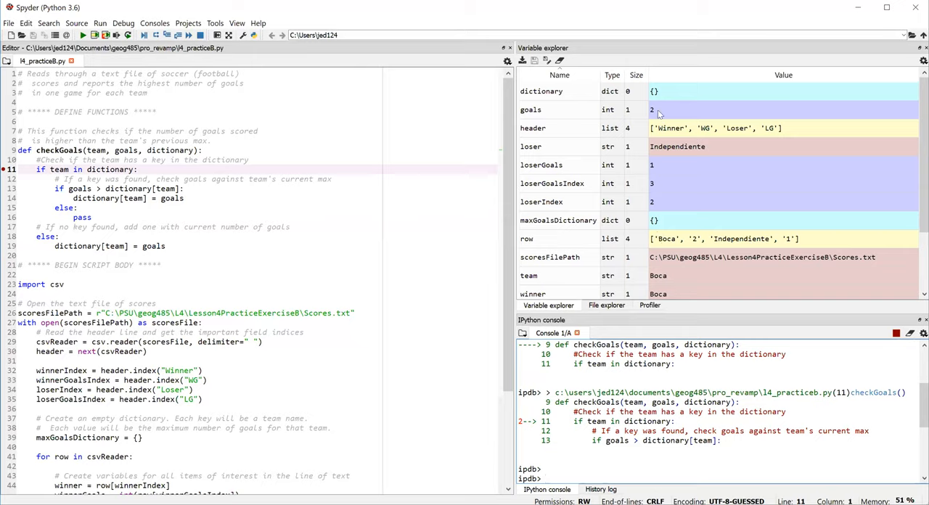
{"action": "mouse_move", "coordinate": [662, 100]}
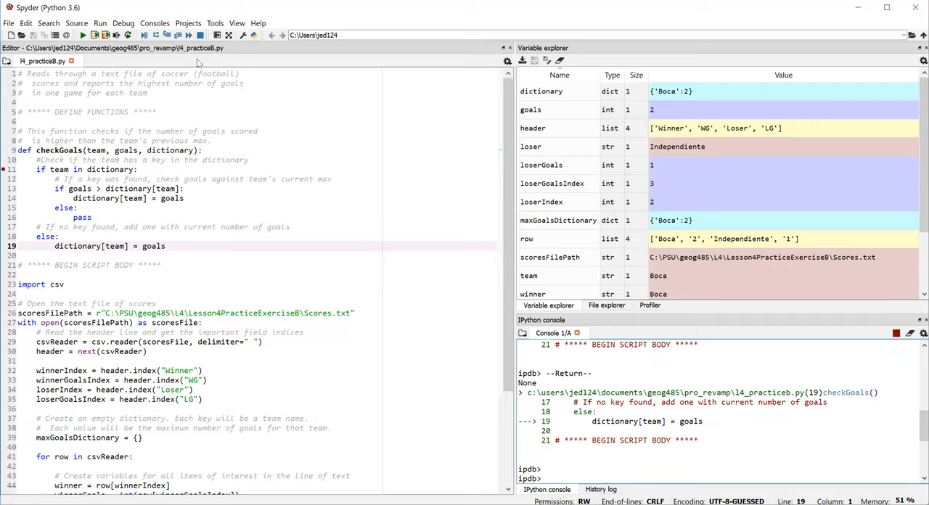
{"action": "mouse_move", "coordinate": [188, 36]}
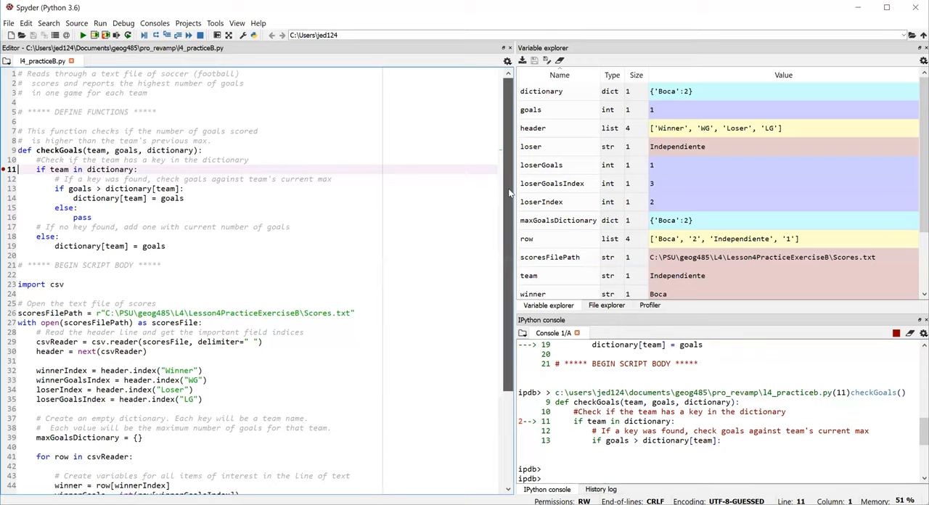
- Scroll down the editor to review the script body while the debugger waits on Independiente
{"action": "scroll", "scroll_direction": "down", "scroll_amount": 3}
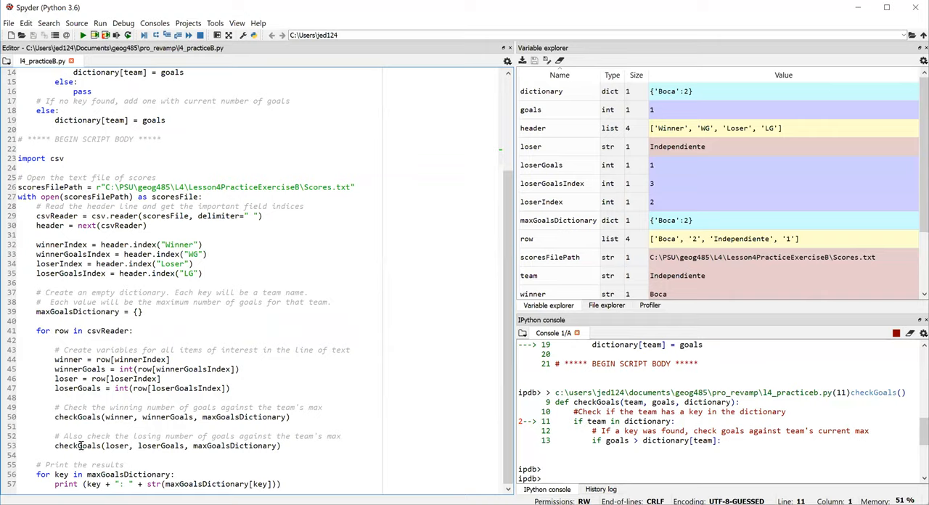
{"action": "mouse_move", "coordinate": [325, 413]}
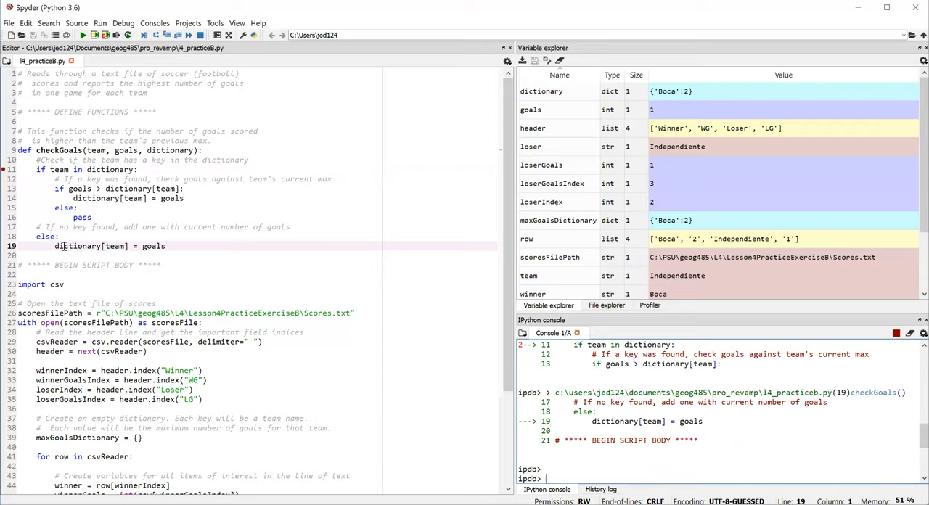
{"action": "mouse_move", "coordinate": [183, 291]}
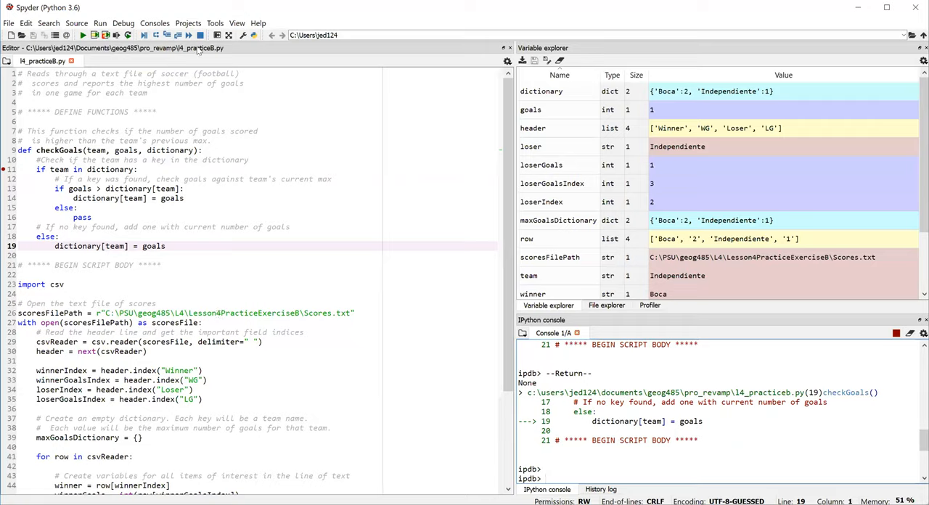
{"action": "mouse_move", "coordinate": [187, 35]}
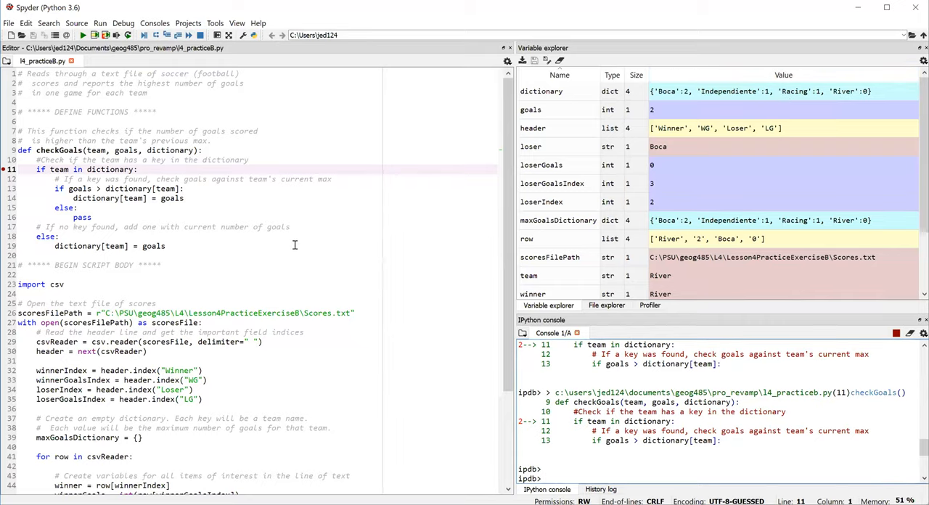
{"action": "mouse_move", "coordinate": [108, 174]}
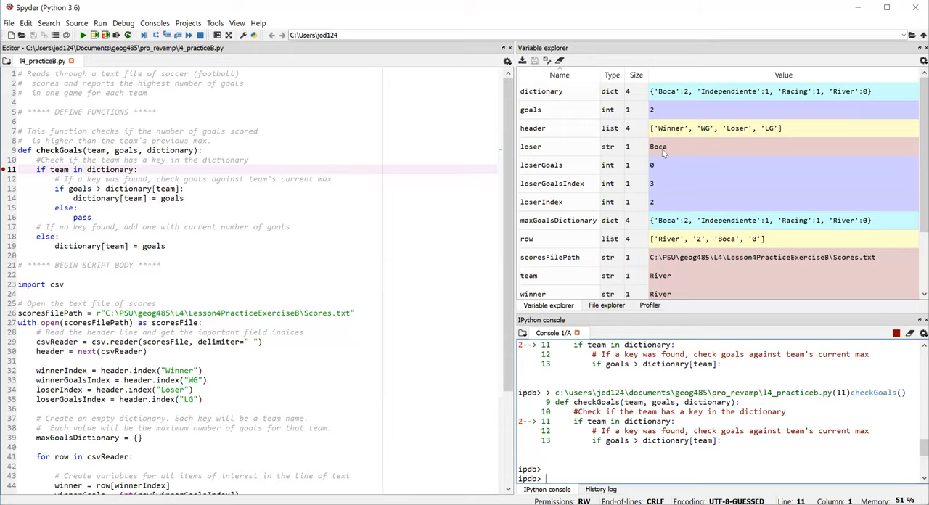
{"action": "mouse_move", "coordinate": [834, 105]}
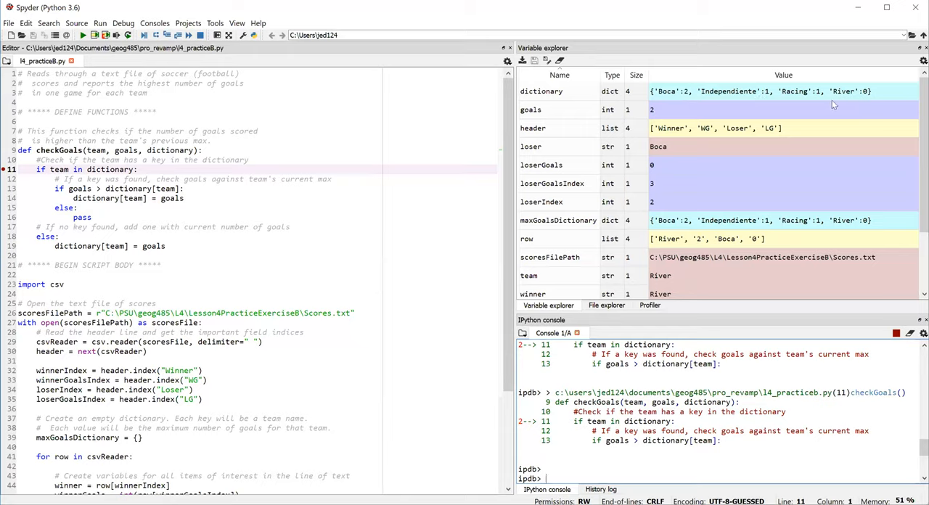
{"action": "mouse_move", "coordinate": [432, 249]}
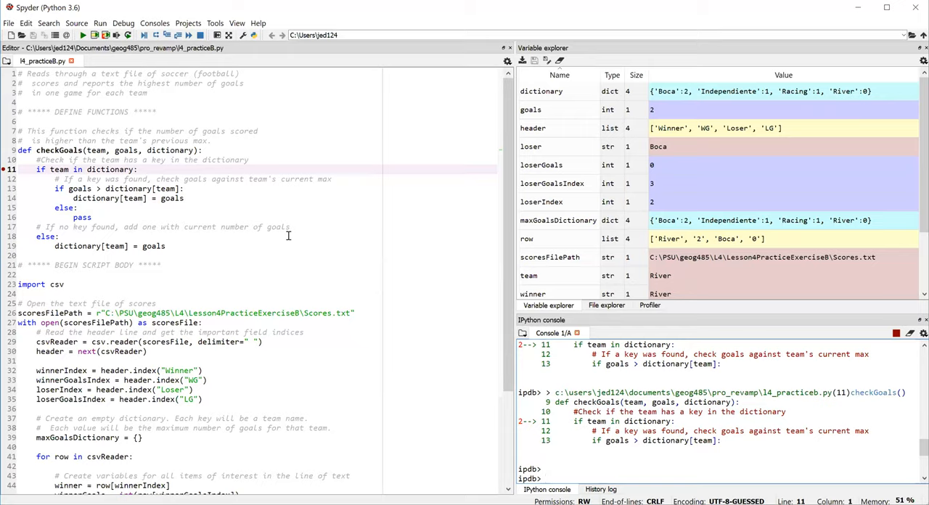
{"action": "mouse_move", "coordinate": [53, 209]}
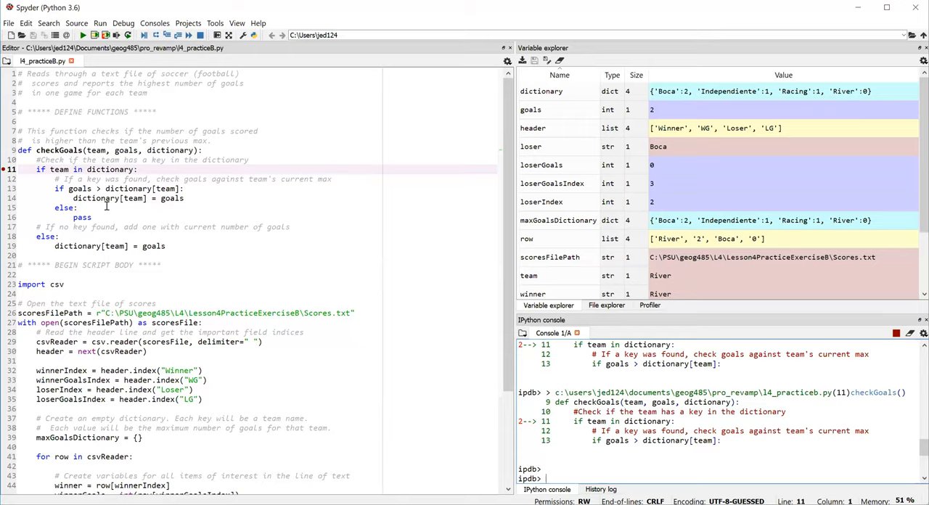
{"action": "mouse_move", "coordinate": [178, 215]}
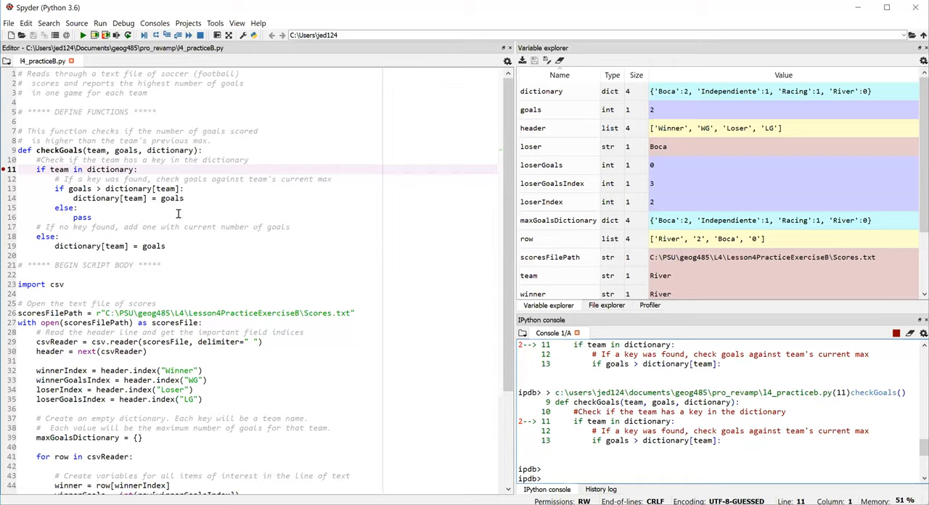
{"action": "mouse_move", "coordinate": [124, 189]}
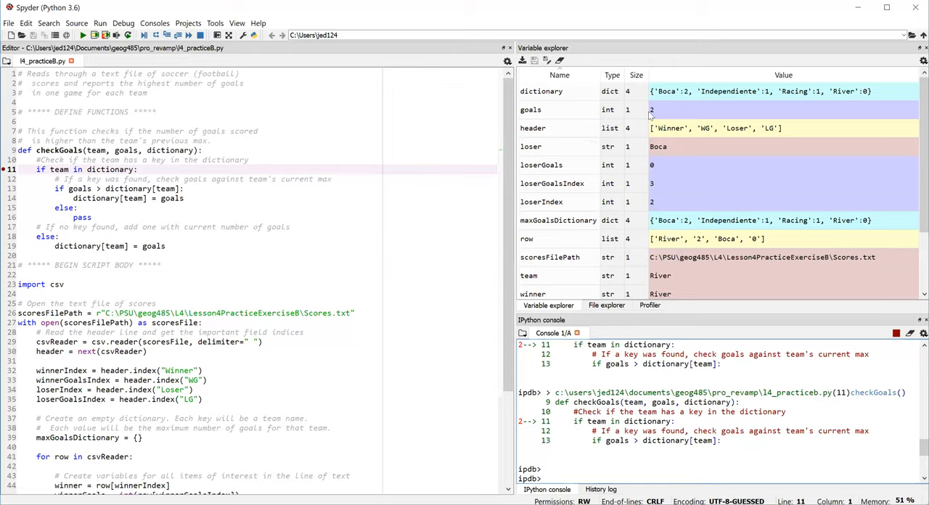
{"action": "mouse_move", "coordinate": [868, 105]}
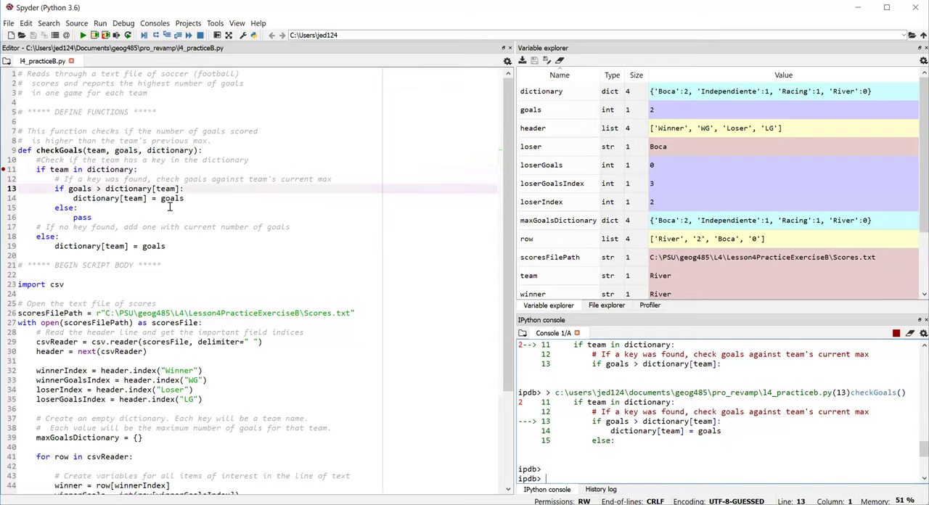
- Step to the line storing River's 2 goals in maxGoalsDictionary
{"action": "key", "text": "F10"}
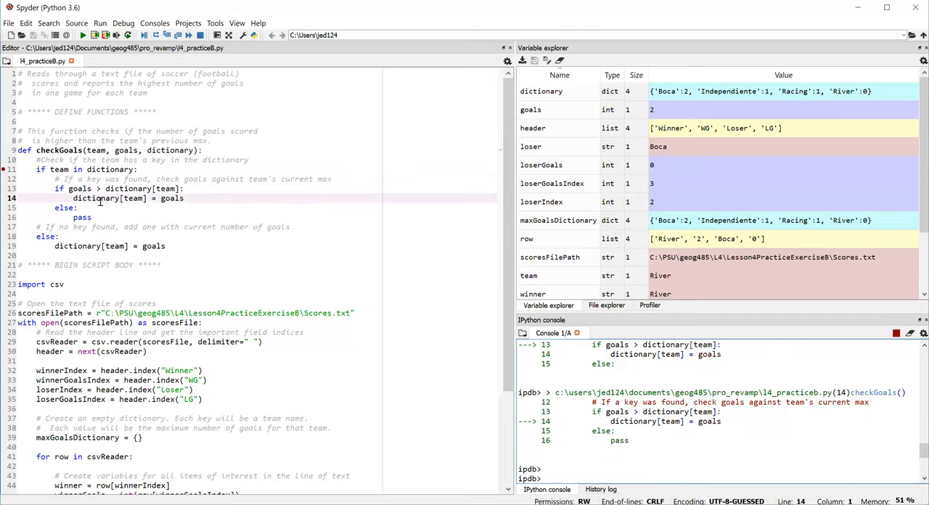
{"action": "mouse_move", "coordinate": [220, 264]}
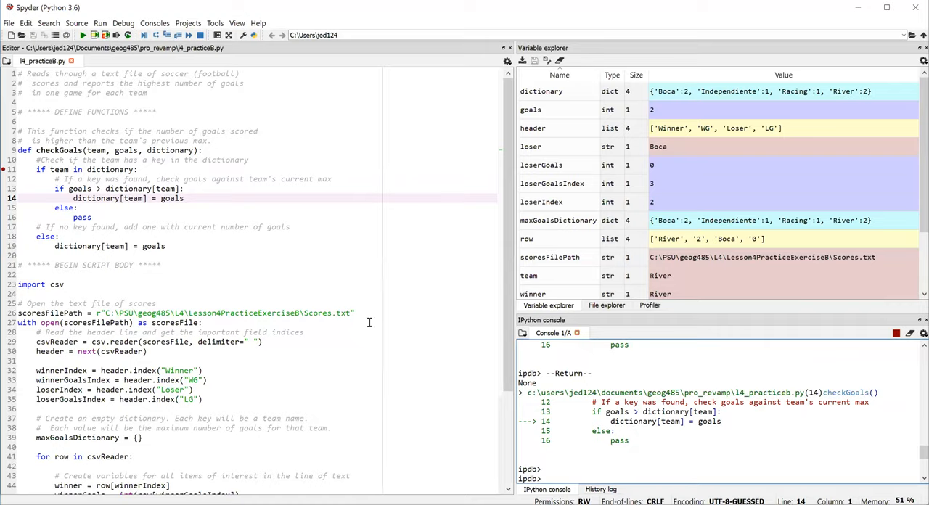
- Review the results-printing loop, then select line 11 and bring up the Debug menu for its breakpoint
{"action": "scroll", "scroll_direction": "down", "scroll_amount": 3}
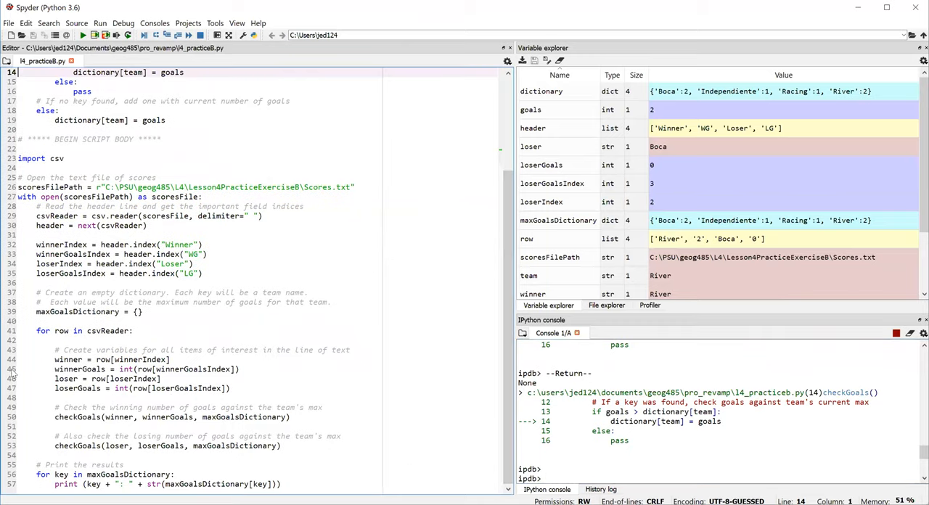
{"action": "mouse_move", "coordinate": [57, 456]}
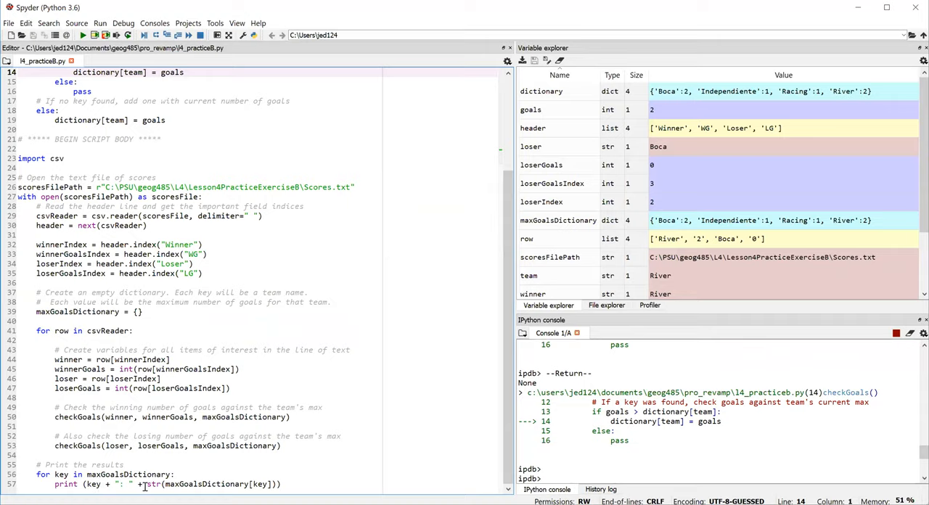
{"action": "mouse_move", "coordinate": [256, 484]}
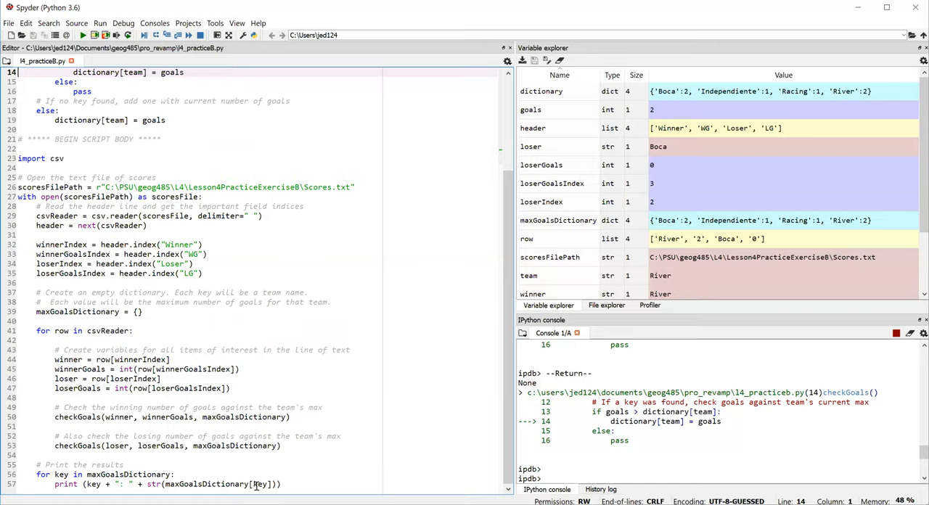
{"action": "mouse_move", "coordinate": [267, 406]}
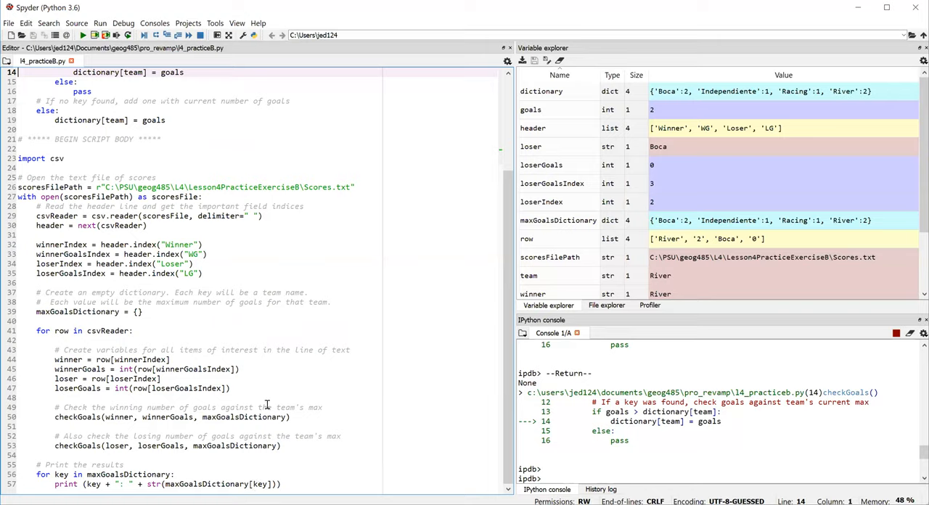
{"action": "left_click", "coordinate": [66, 159]}
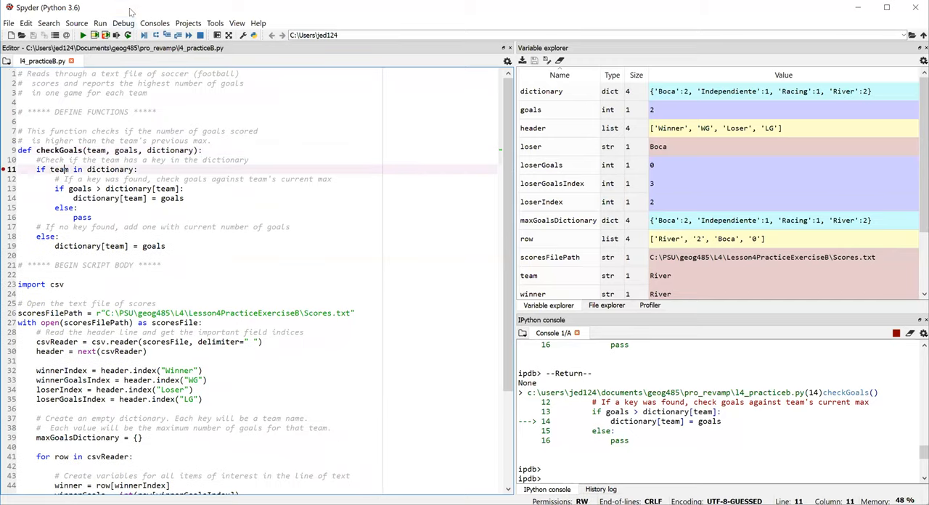
{"action": "left_click", "coordinate": [126, 23]}
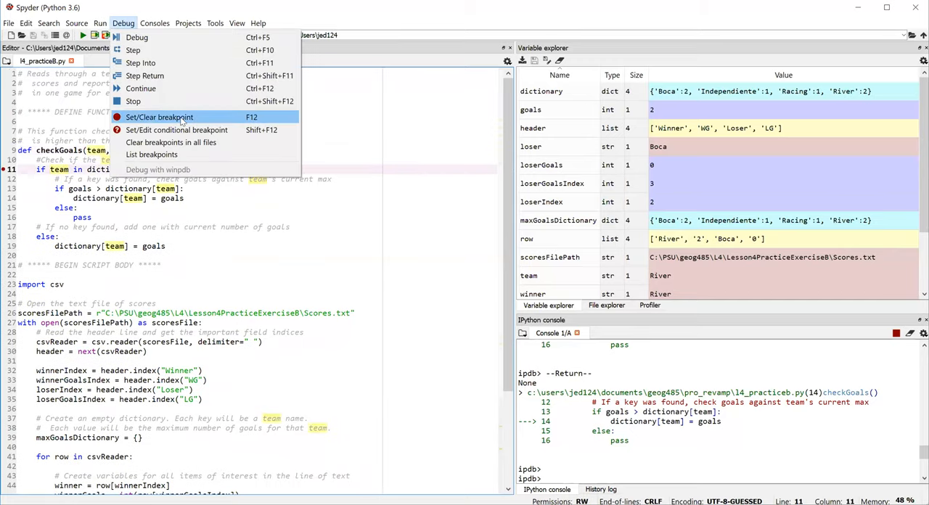